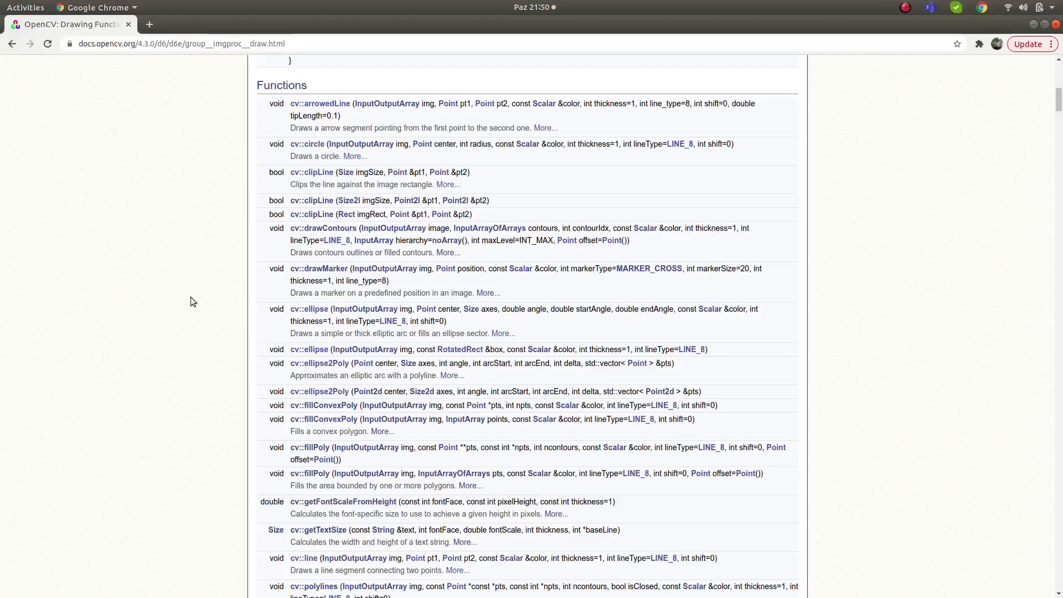
mouse_move(308, 332)
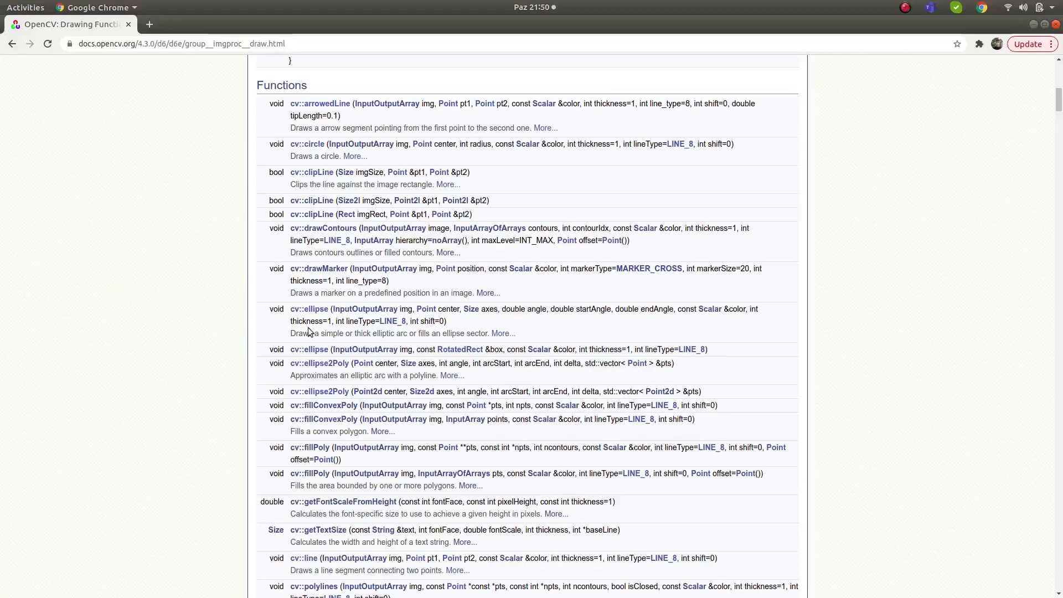
mouse_move(308, 348)
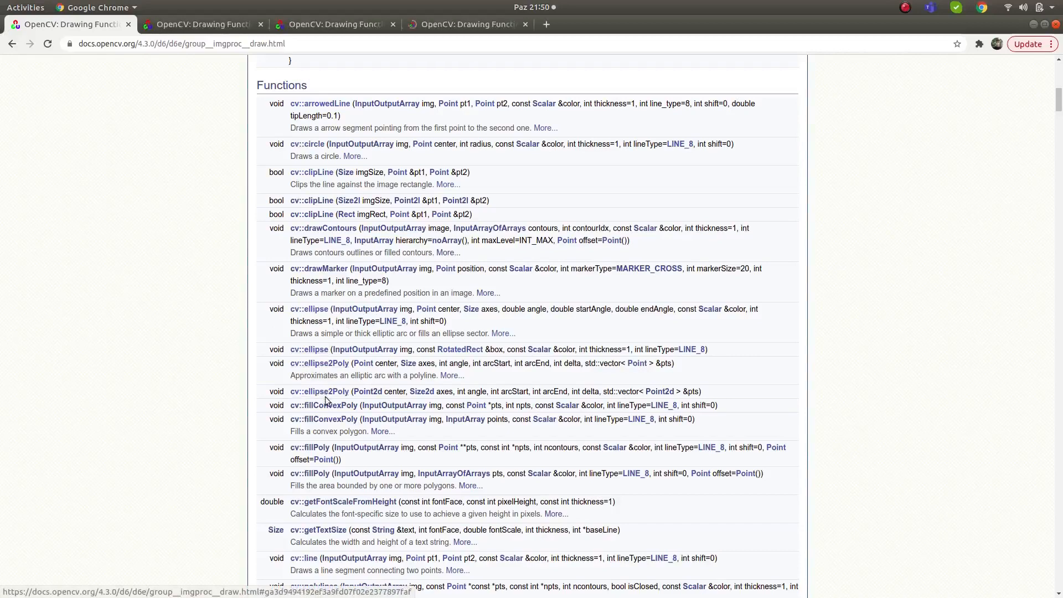
View the cv::ellipse reference and its elliptic arc parameter diagram in Chrome.
click(545, 24)
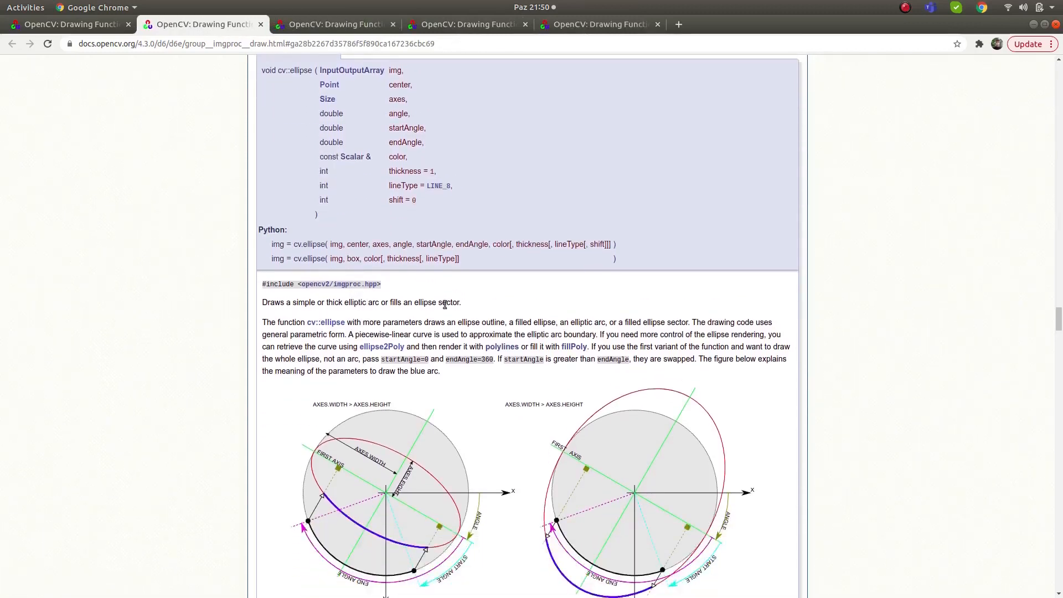
scroll(down, 3)
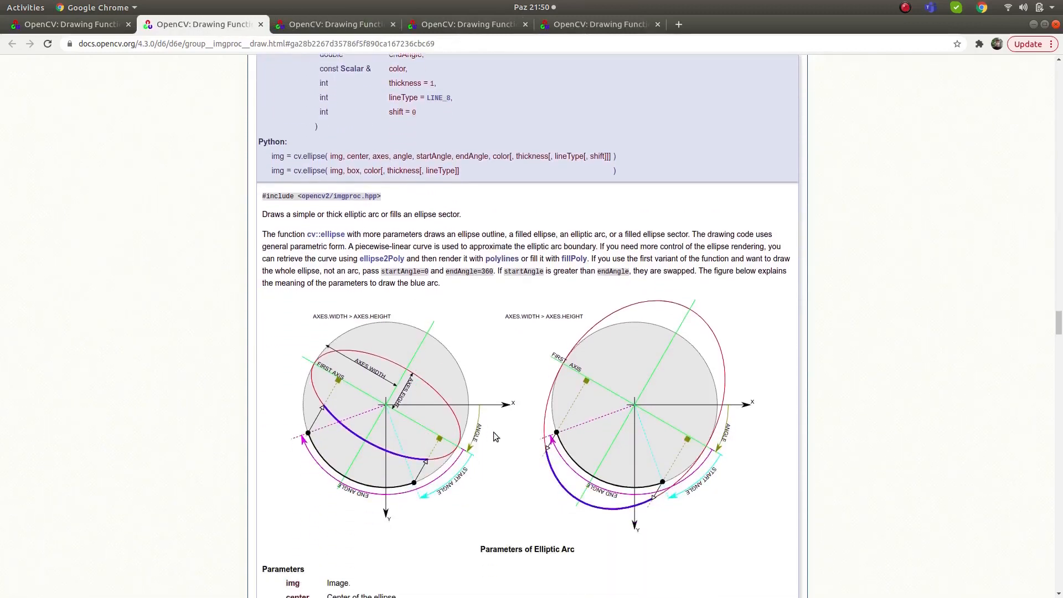
mouse_move(393, 412)
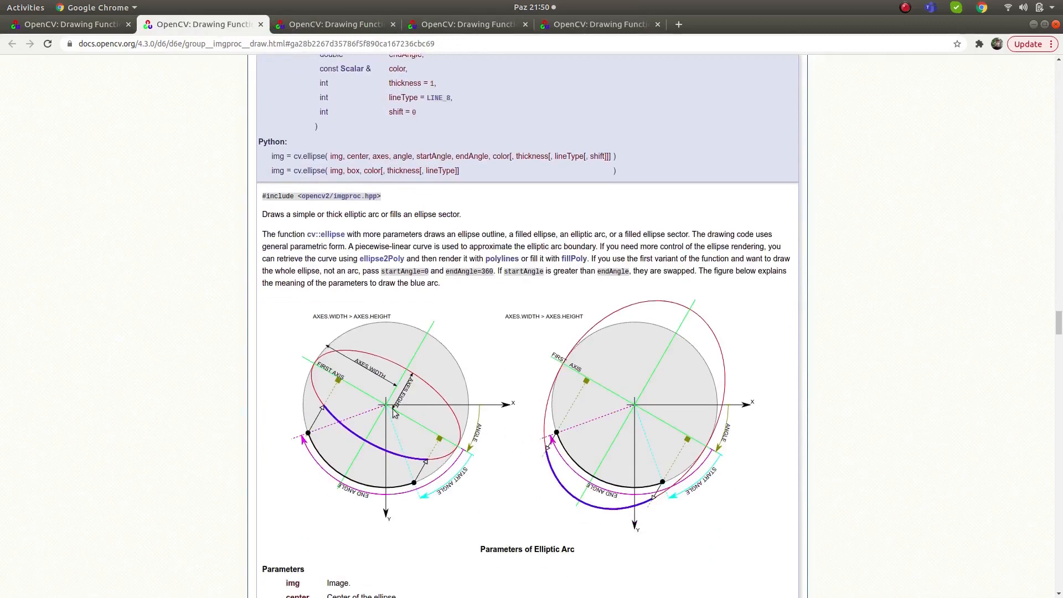
mouse_move(515, 409)
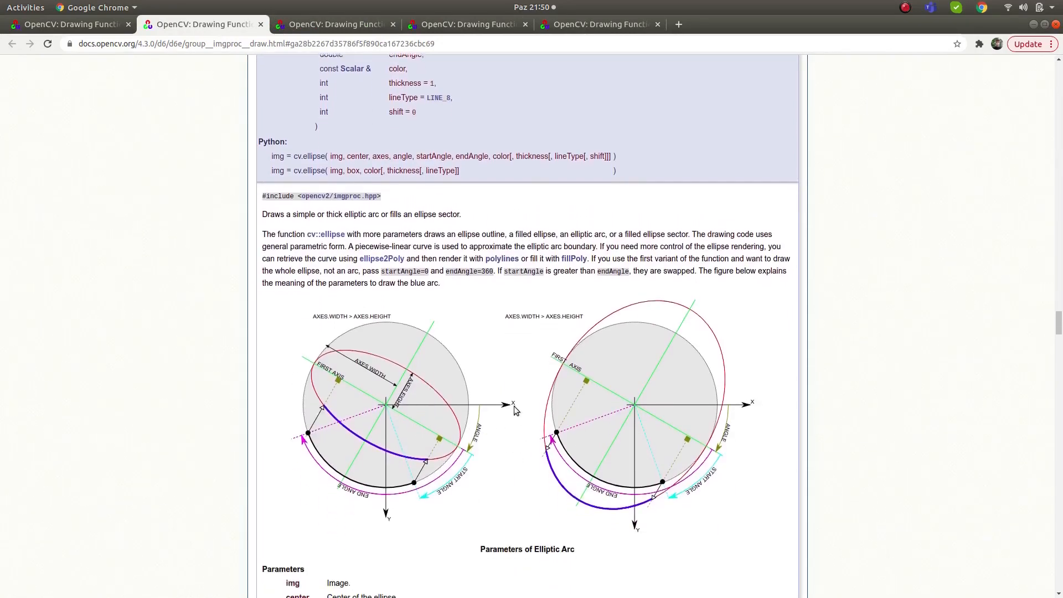
scroll(up, 3)
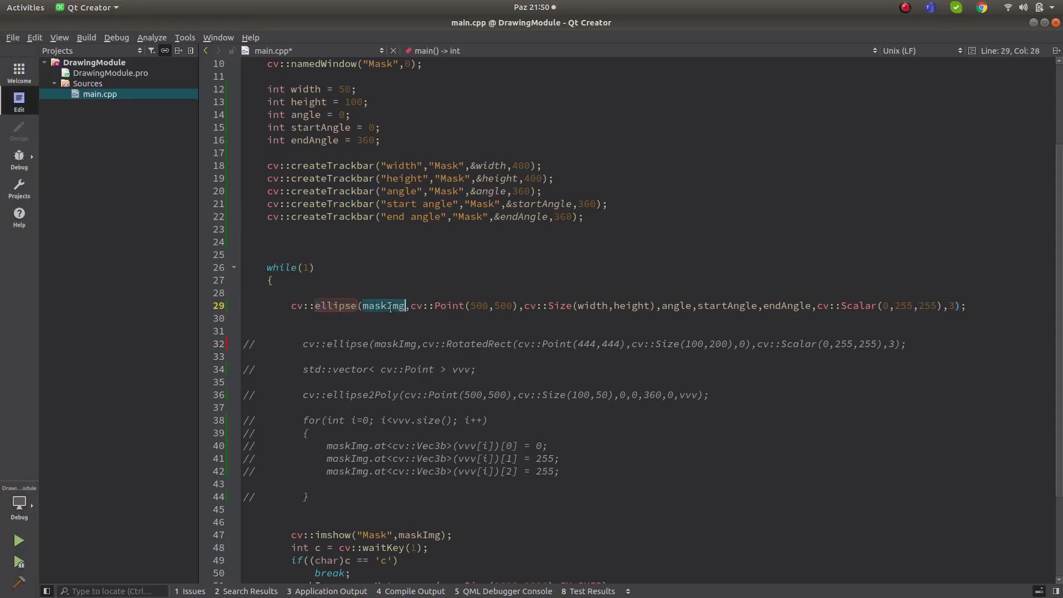
Save main.cpp with the trackbar-driven ellipse call and start the build.
scroll(up, 3)
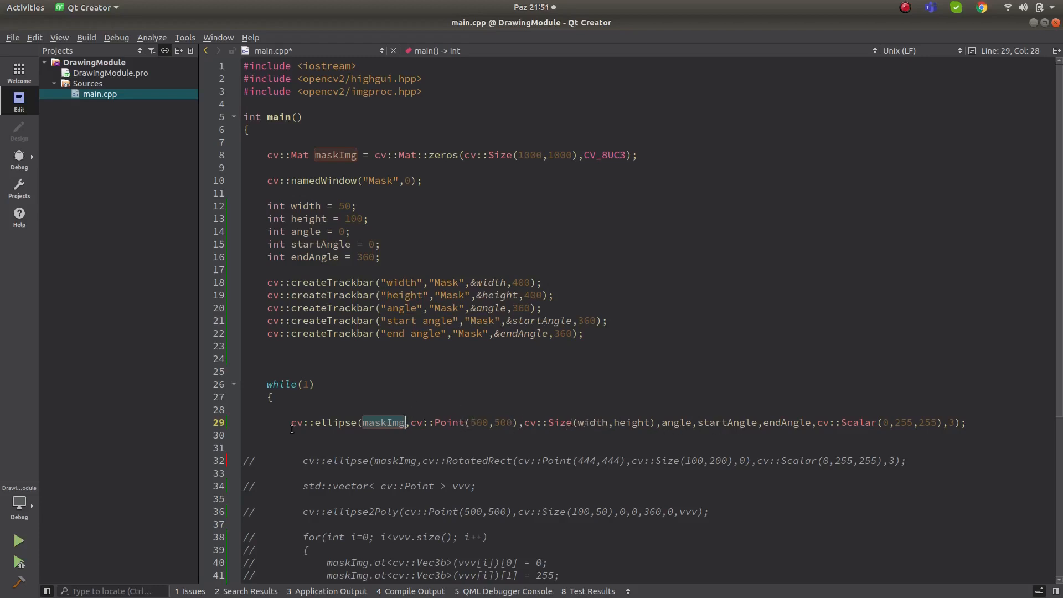
key(ctrl+s)
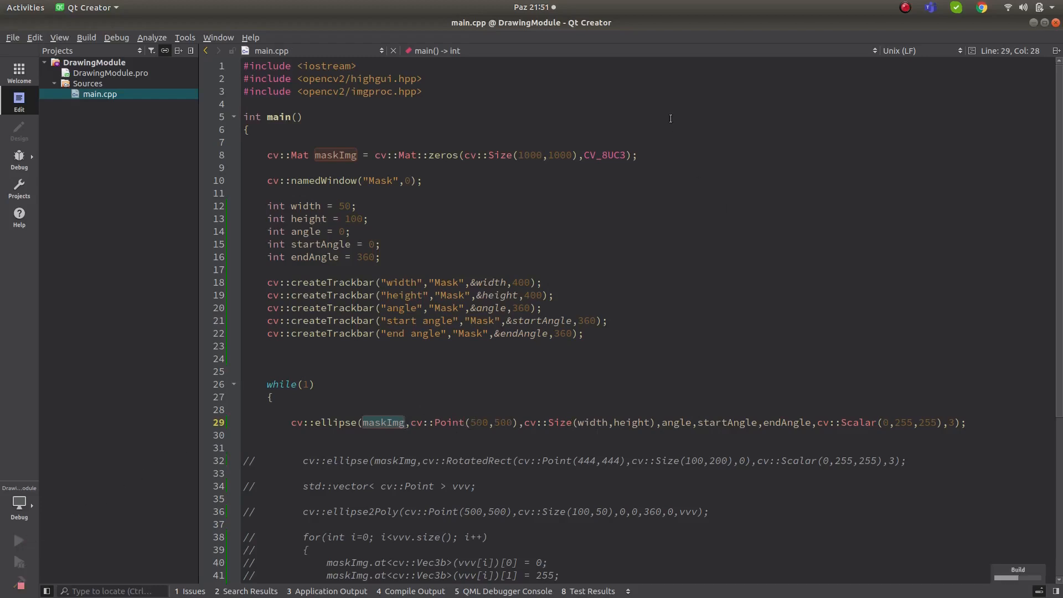
Run the ellipse program and widen the yellow ellipse to 226 tilted at 124 degrees.
click(18, 539)
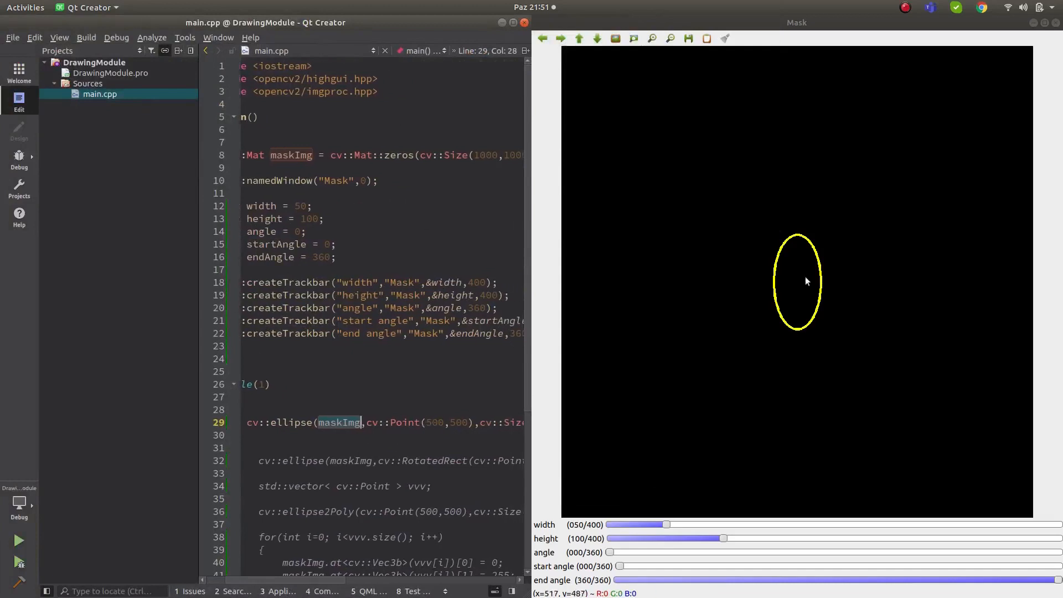
mouse_move(307, 581)
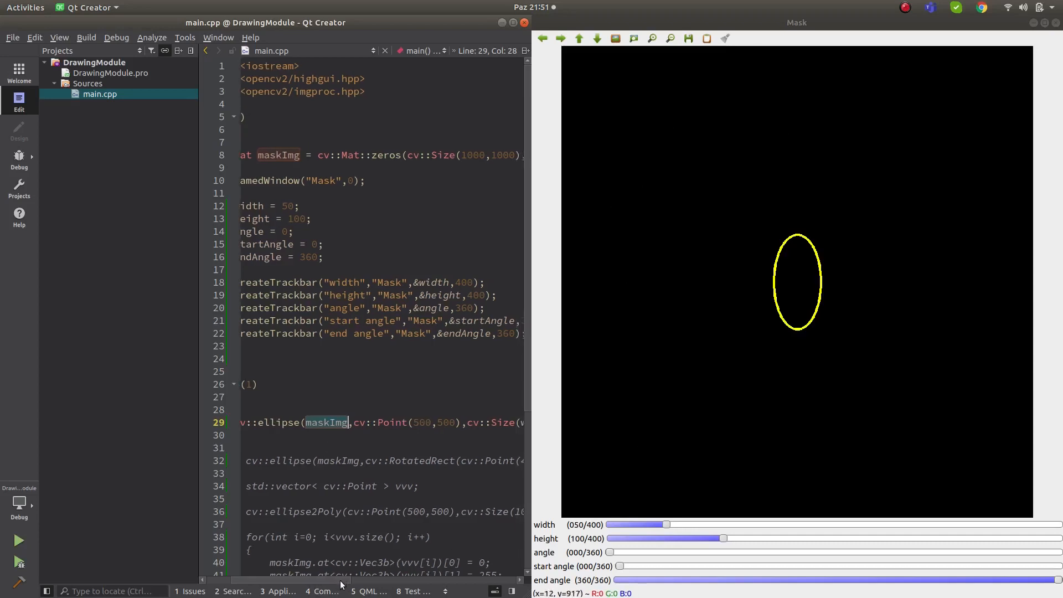
scroll(right, 3)
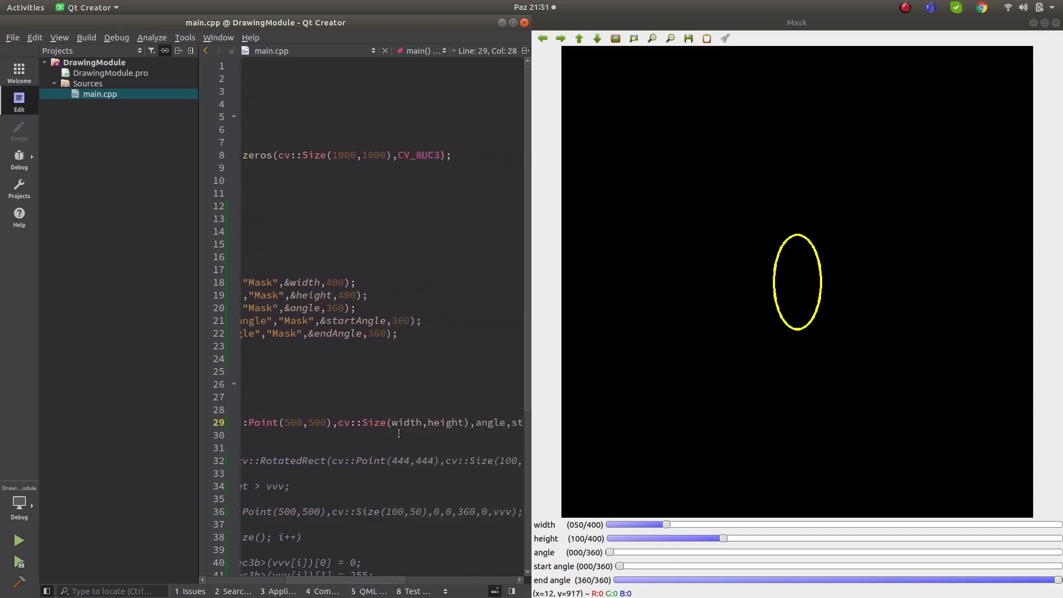
mouse_move(666, 527)
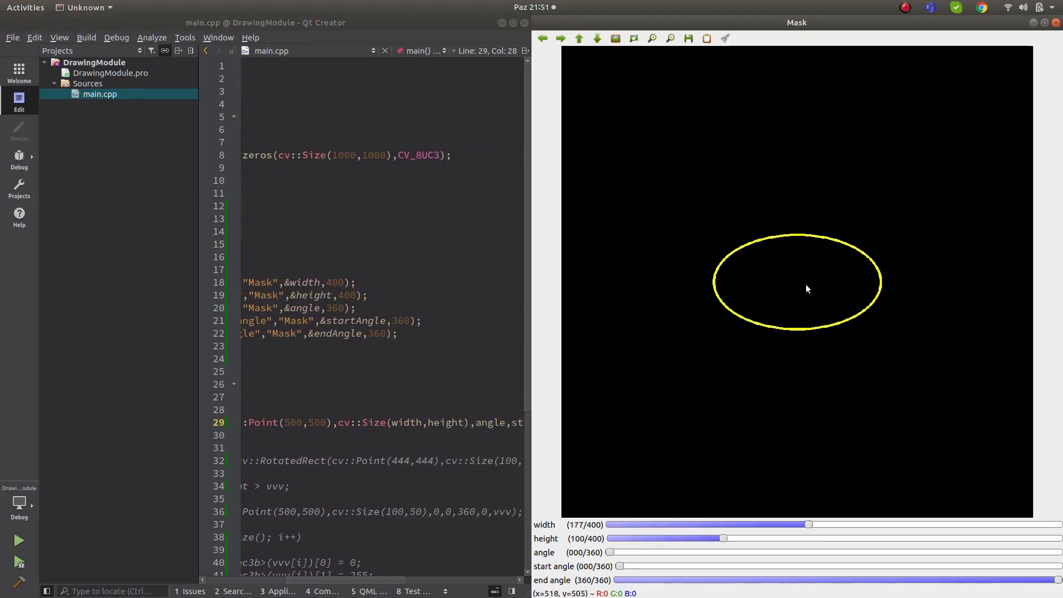
mouse_move(861, 291)
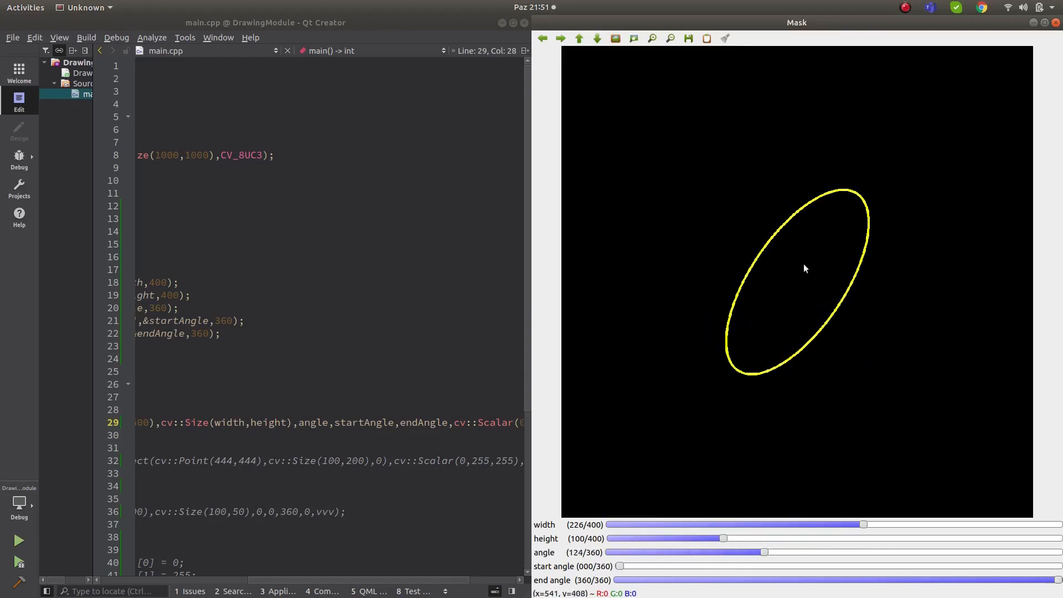
mouse_move(800, 290)
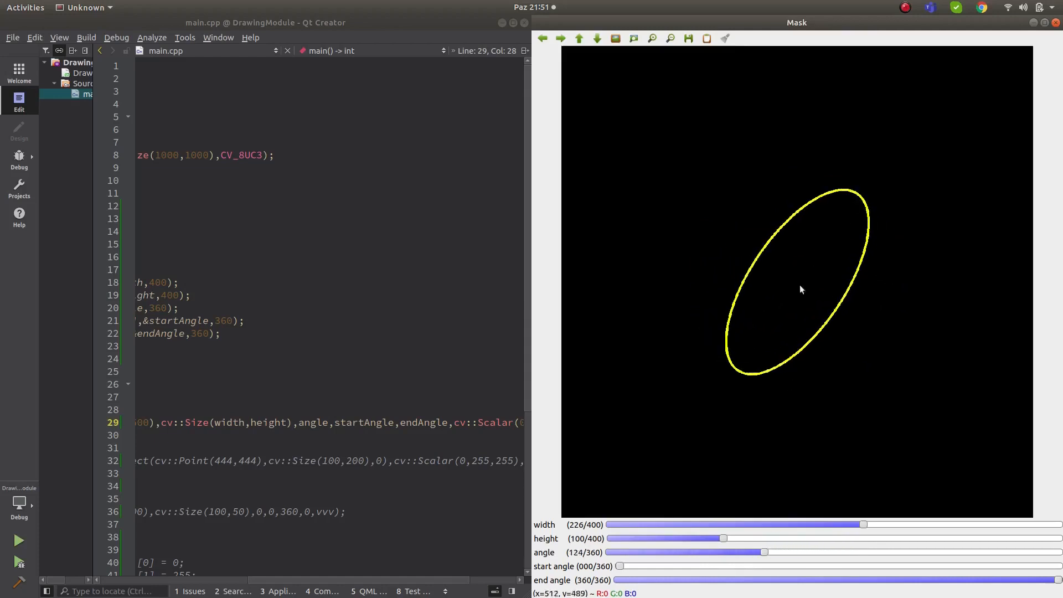
mouse_move(851, 209)
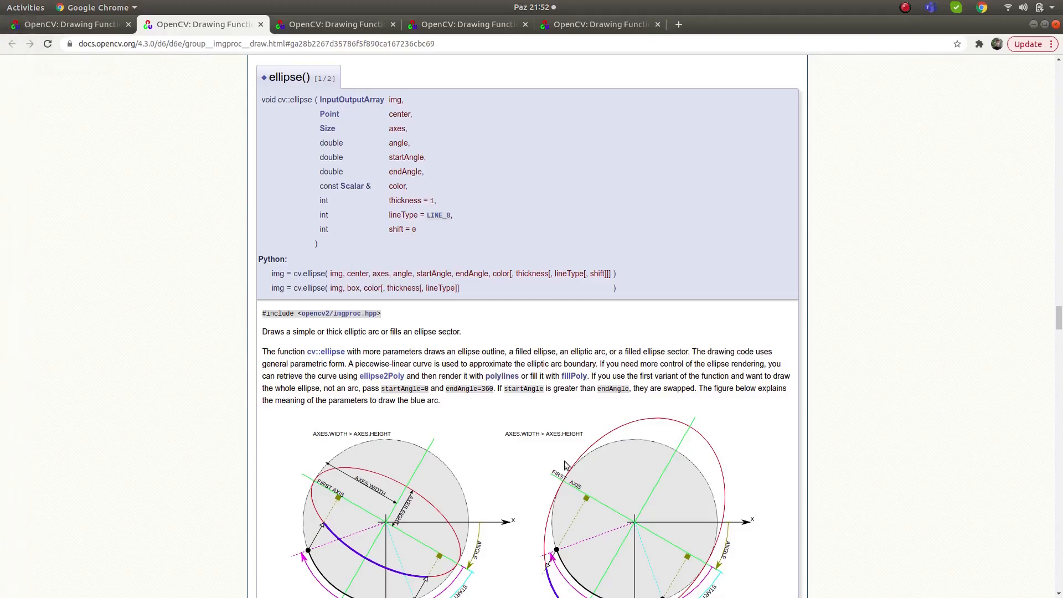
Review the ellipse() angle parameters in the Chrome documentation.
scroll(down, 3)
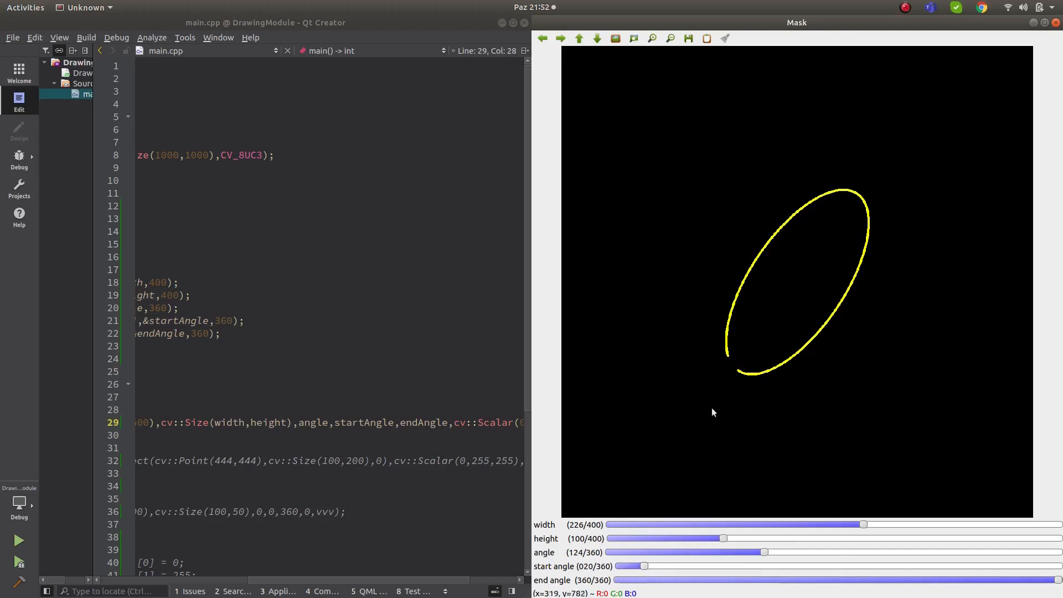
mouse_move(730, 474)
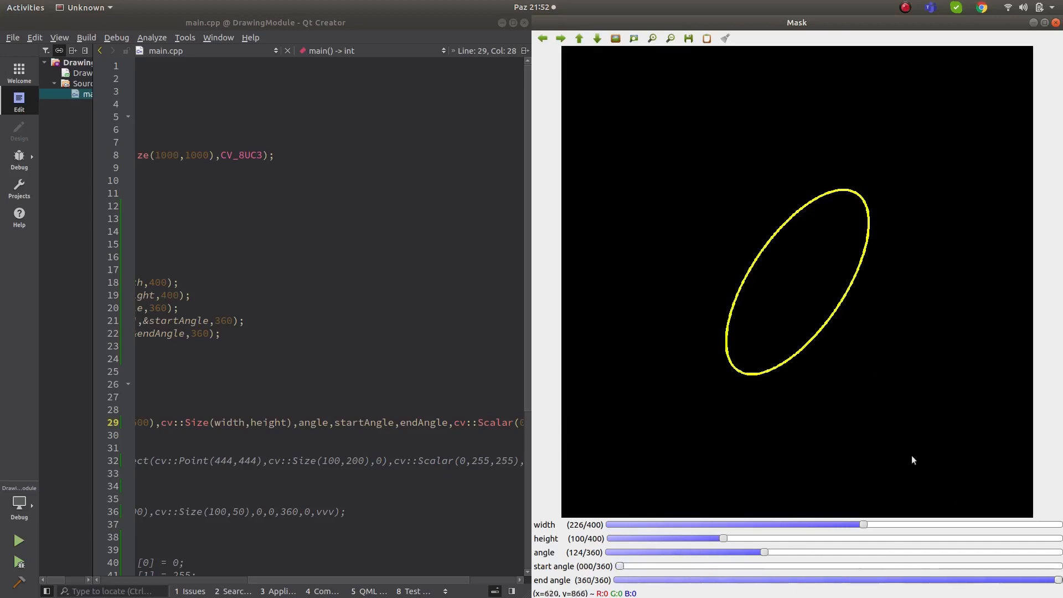
mouse_move(818, 361)
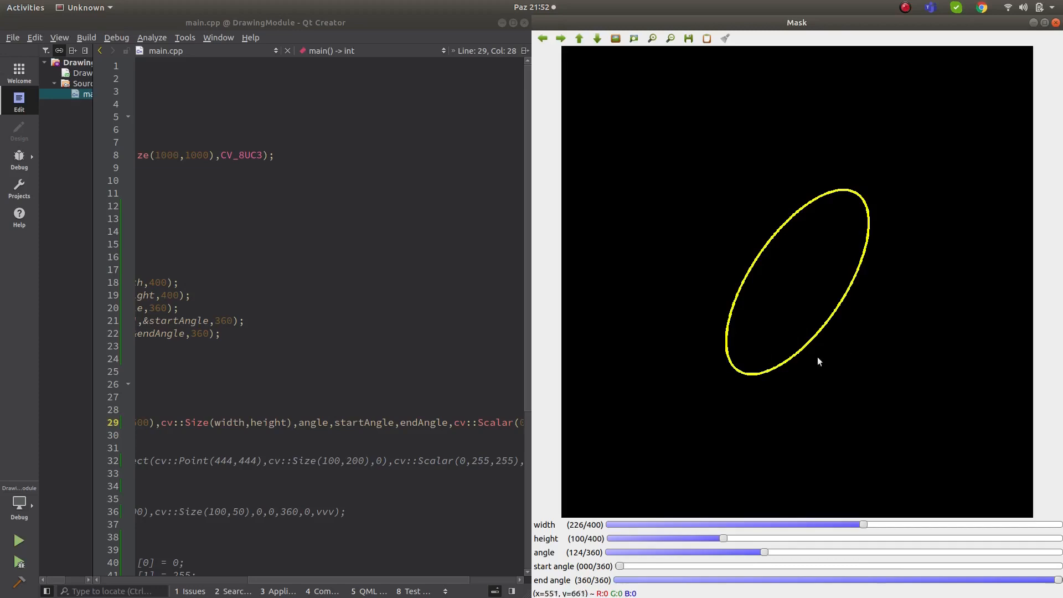
mouse_move(604, 556)
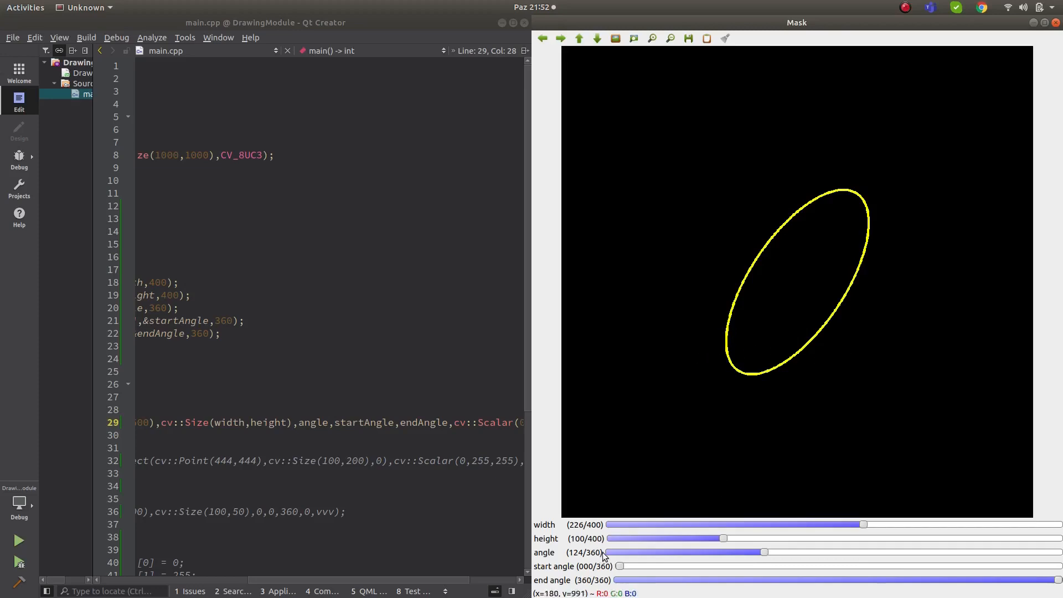
mouse_move(663, 451)
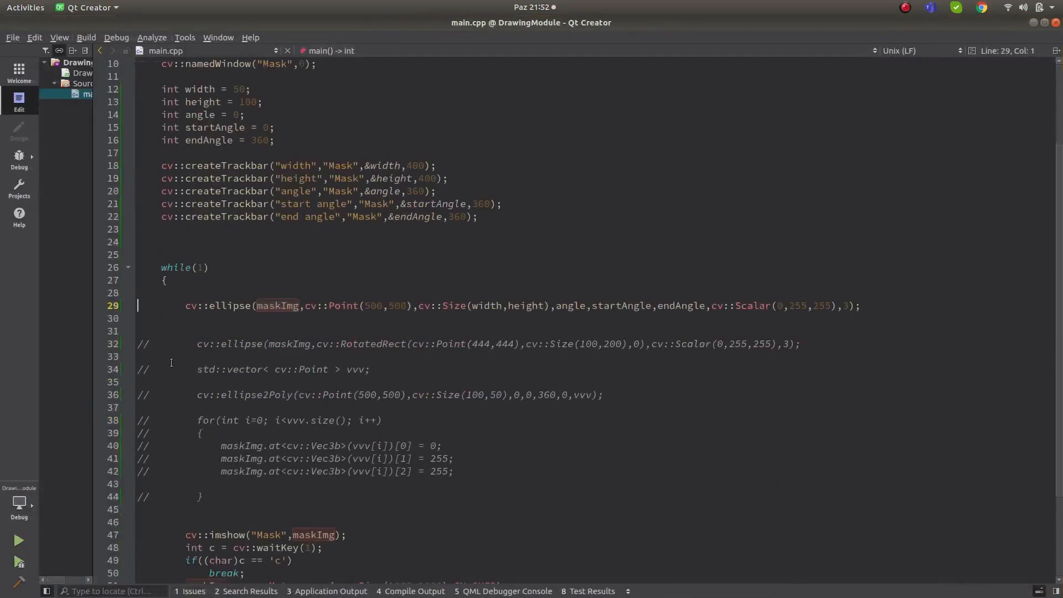
Comment out the trackbar ellipse call on line 29 and move to the RotatedRect ellipse line.
key(ctrl+slash)
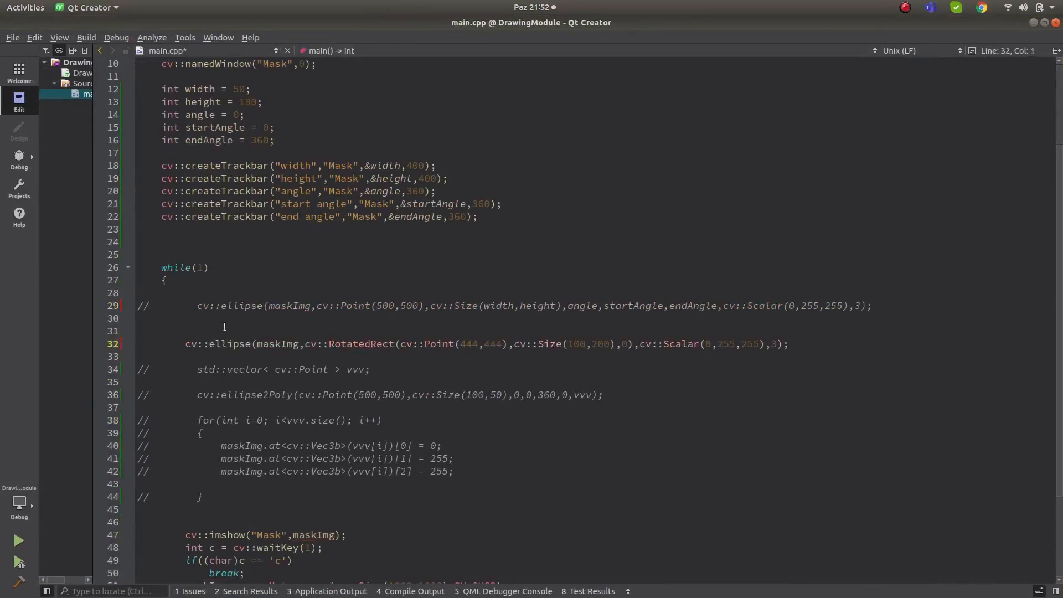
click(140, 343)
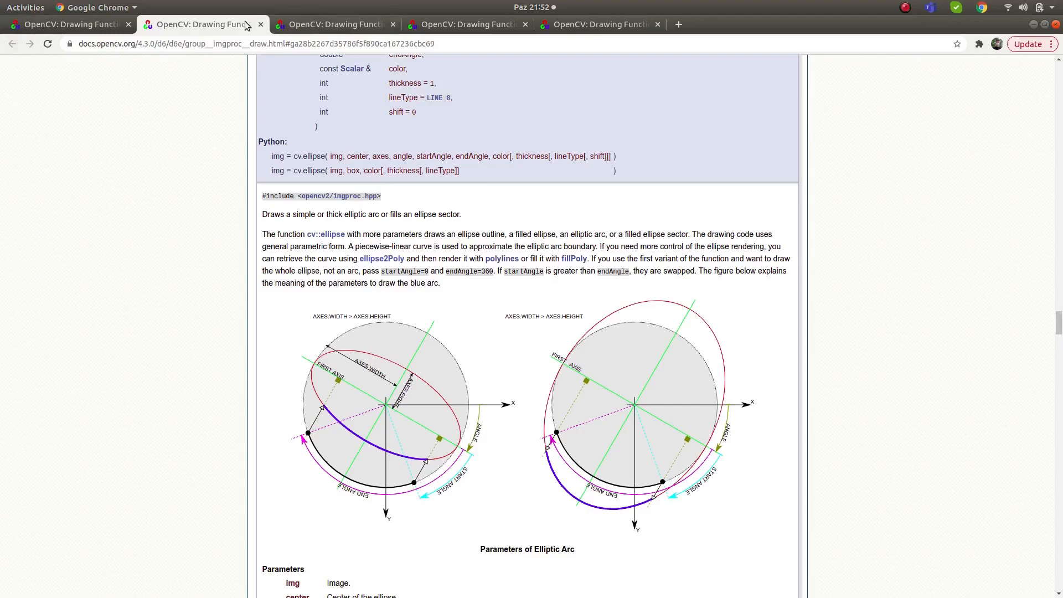
Read the cv::RotatedRect class description and sample code in Chrome.
click(656, 25)
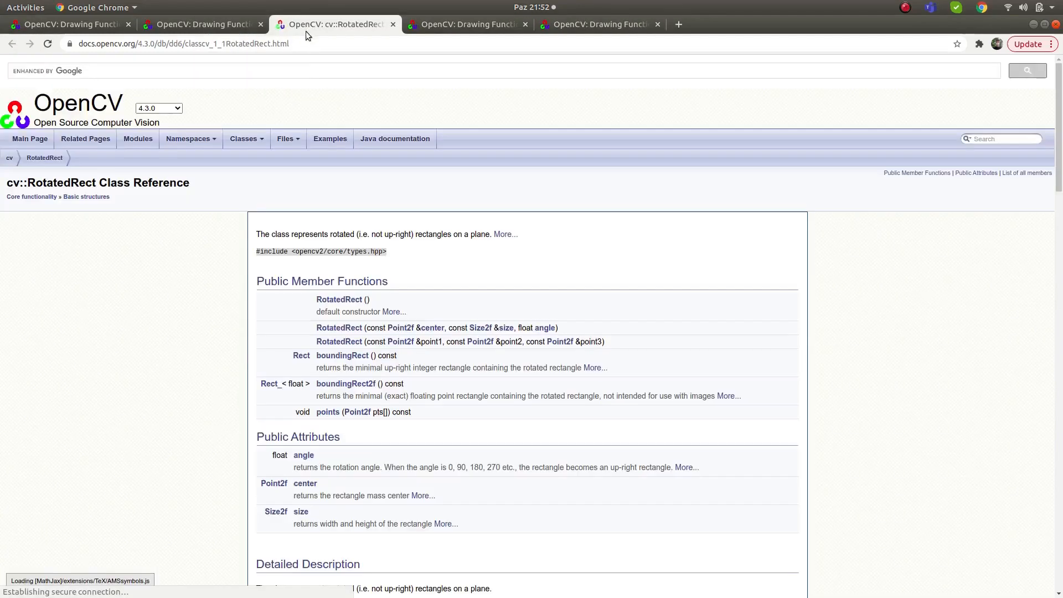
scroll(down, 3)
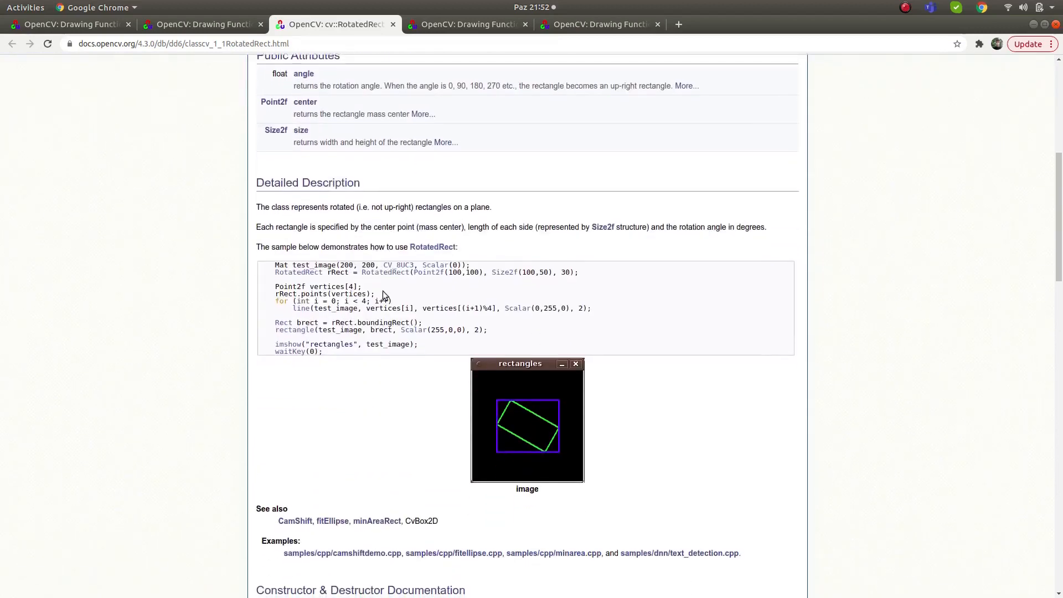
mouse_move(547, 410)
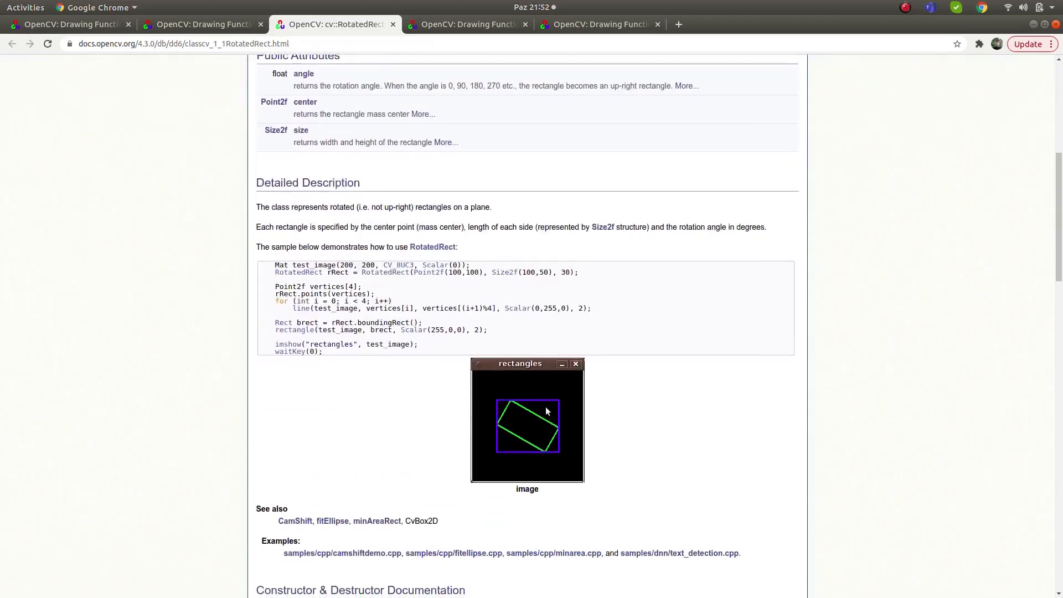
mouse_move(942, 5)
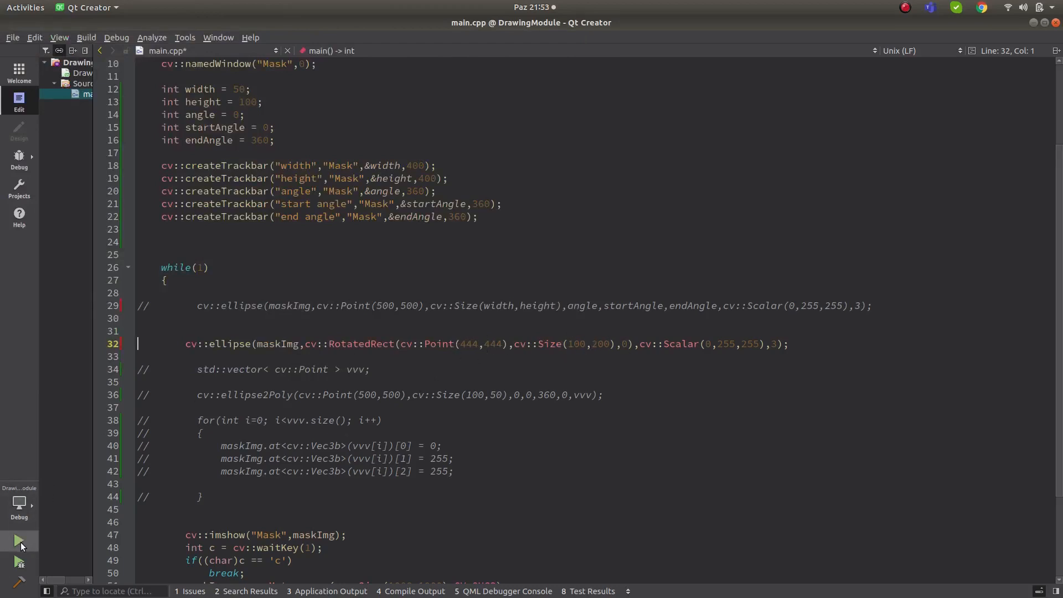
Run the program showing the yellow vertical RotatedRect ellipse in the Mask window.
click(19, 540)
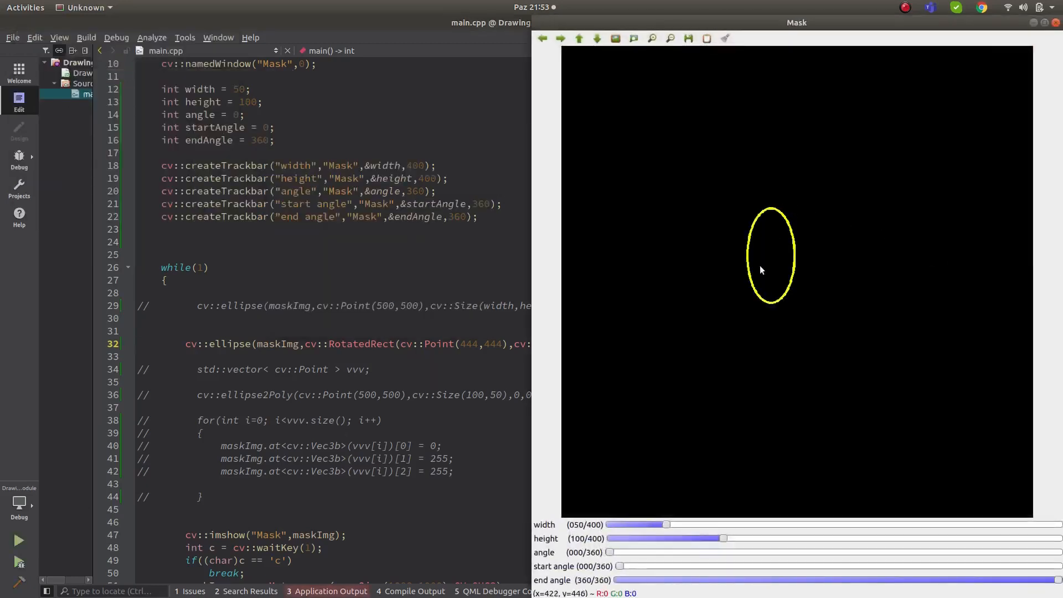
mouse_move(768, 267)
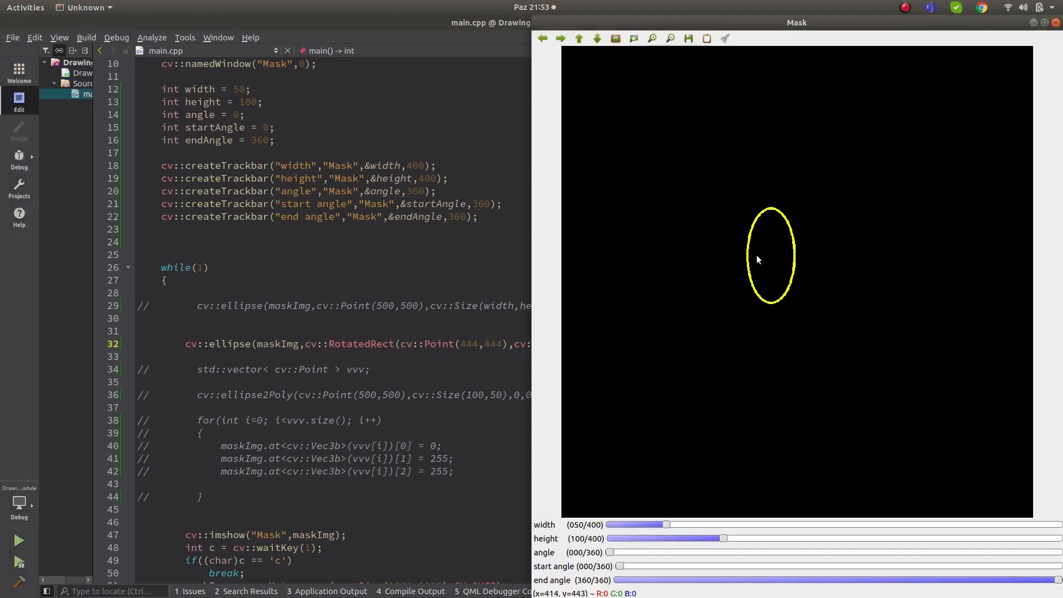
mouse_move(665, 330)
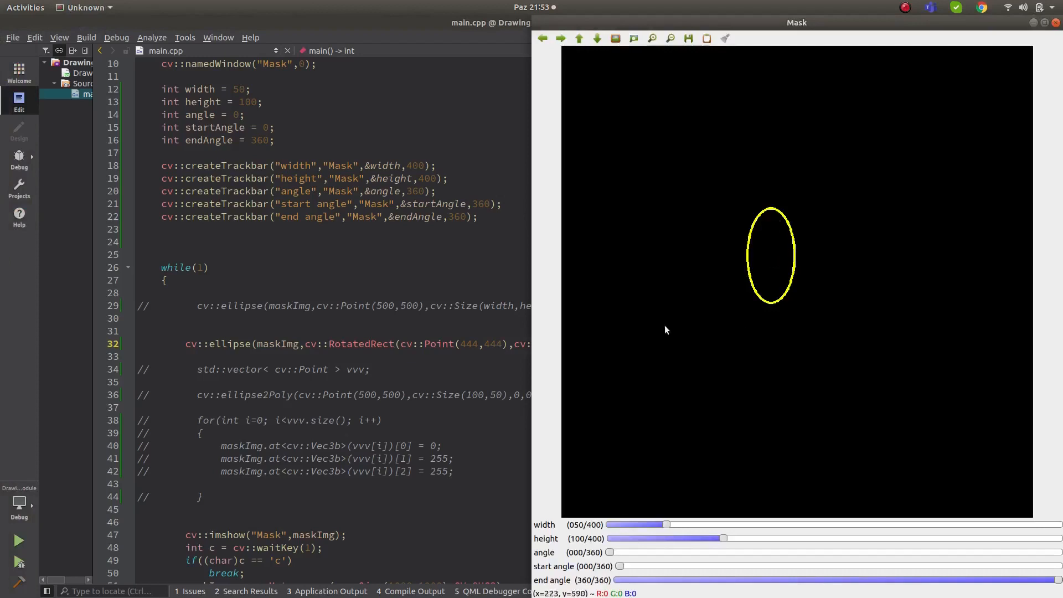
mouse_move(1041, 42)
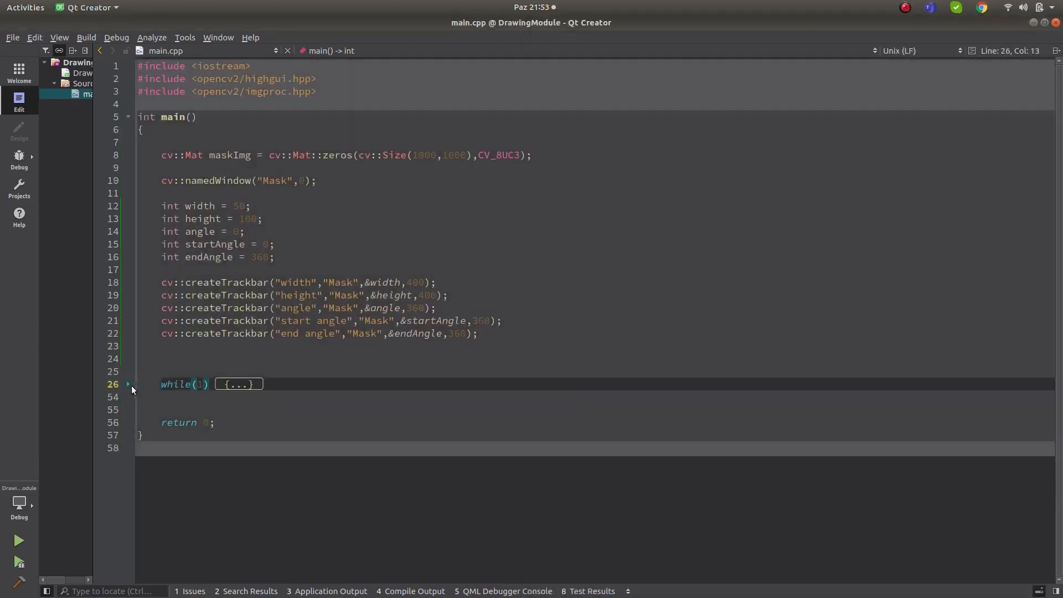
Switch to the OpenCV docs and view the first ellipse2Poly overload reference.
click(333, 24)
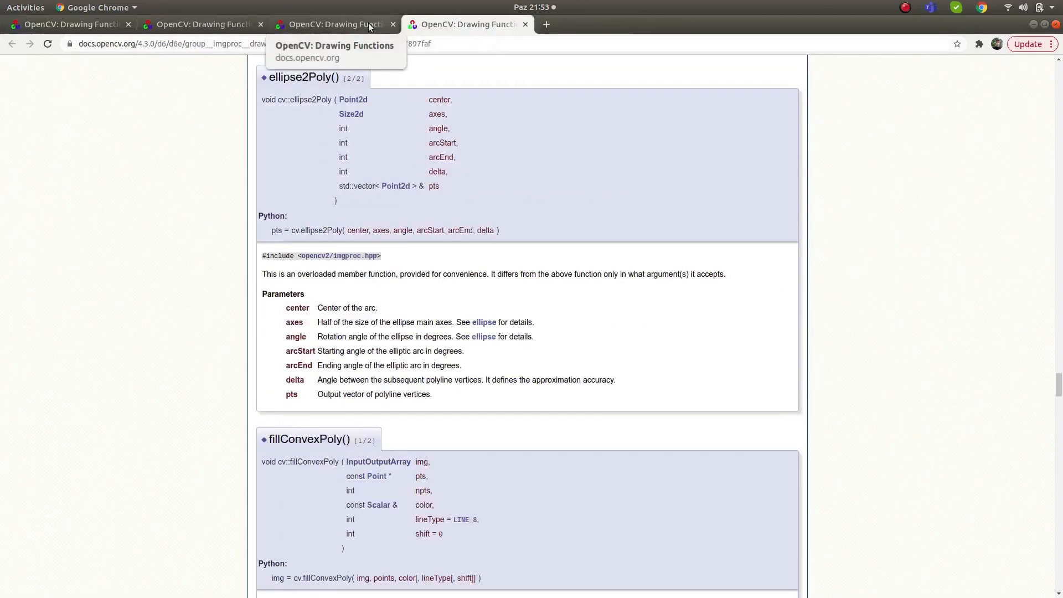
click(332, 24)
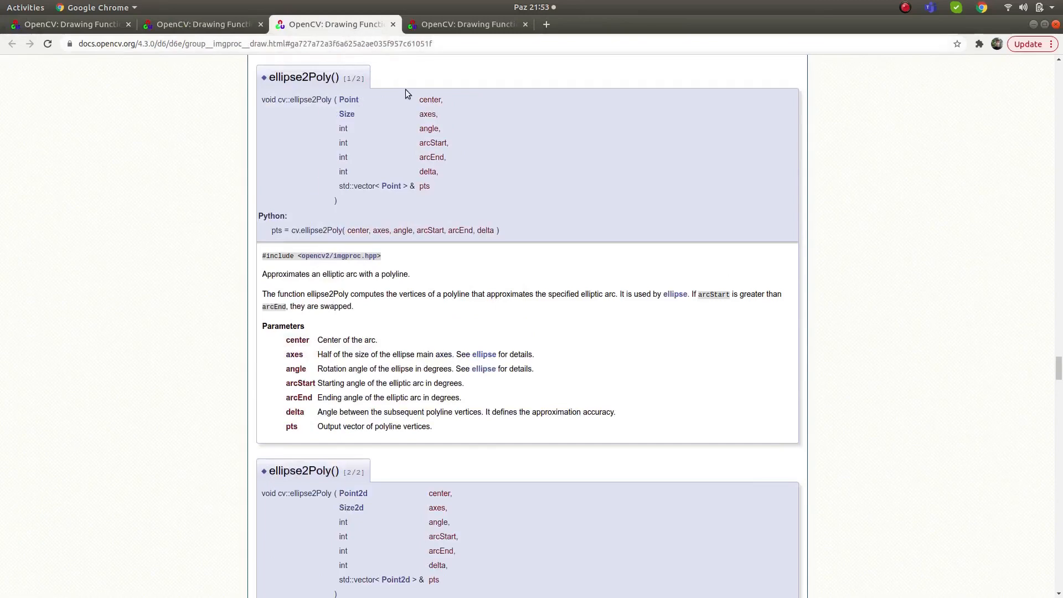
mouse_move(1031, 23)
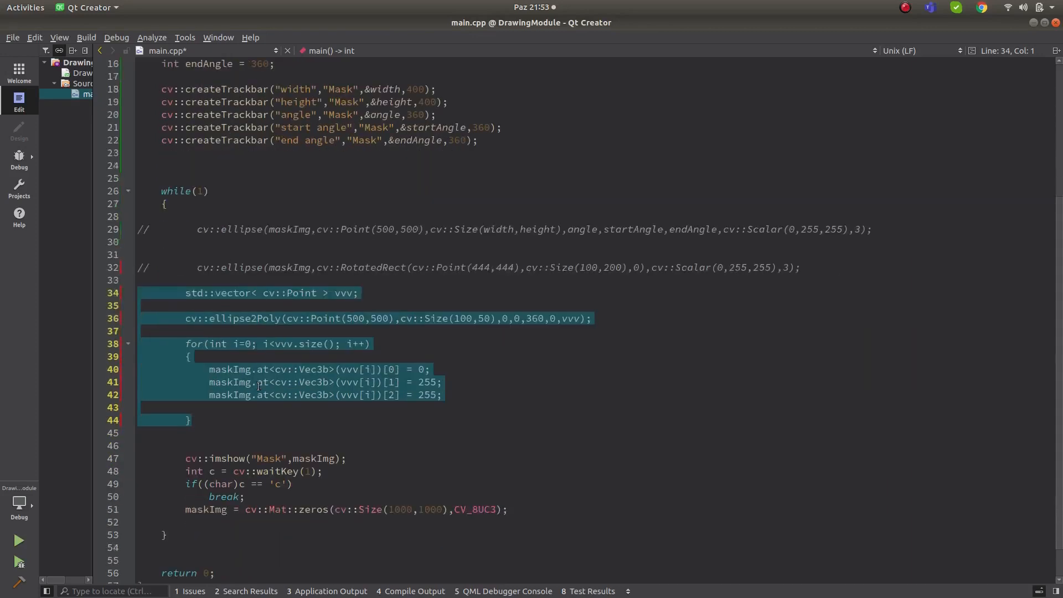
click(257, 382)
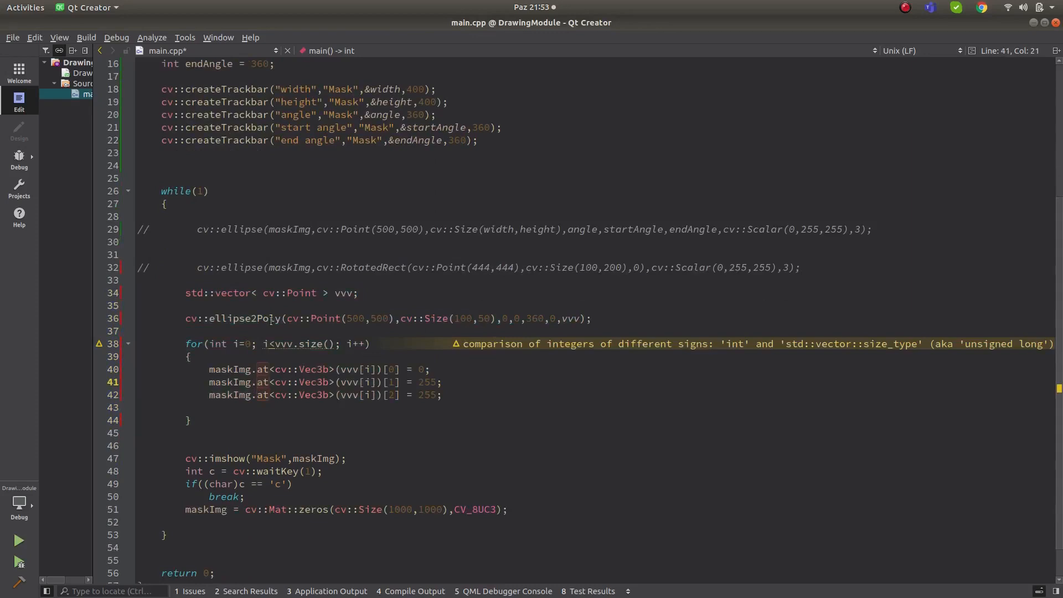
click(567, 318)
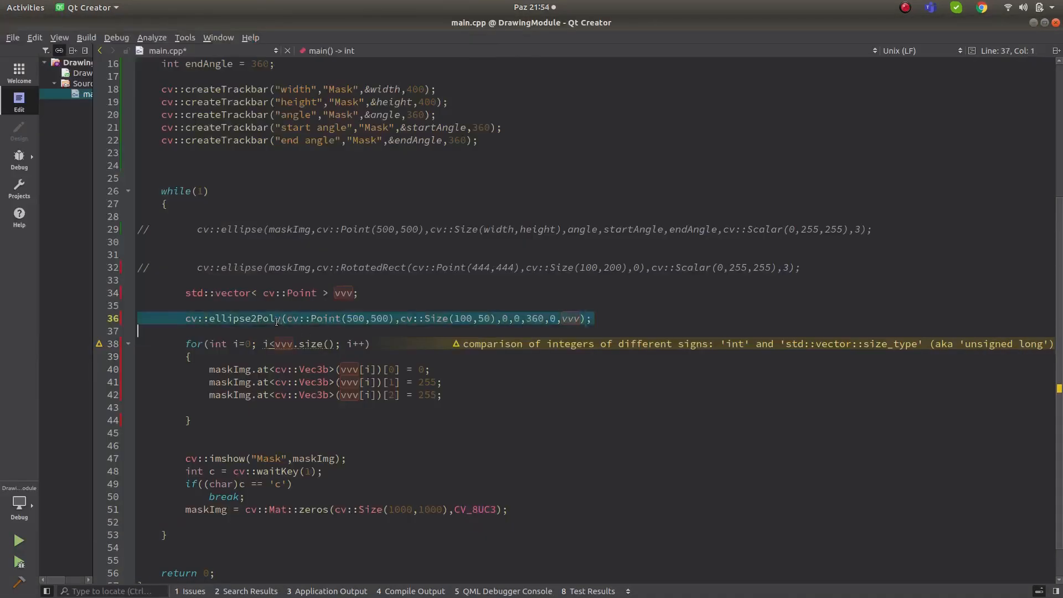
click(306, 319)
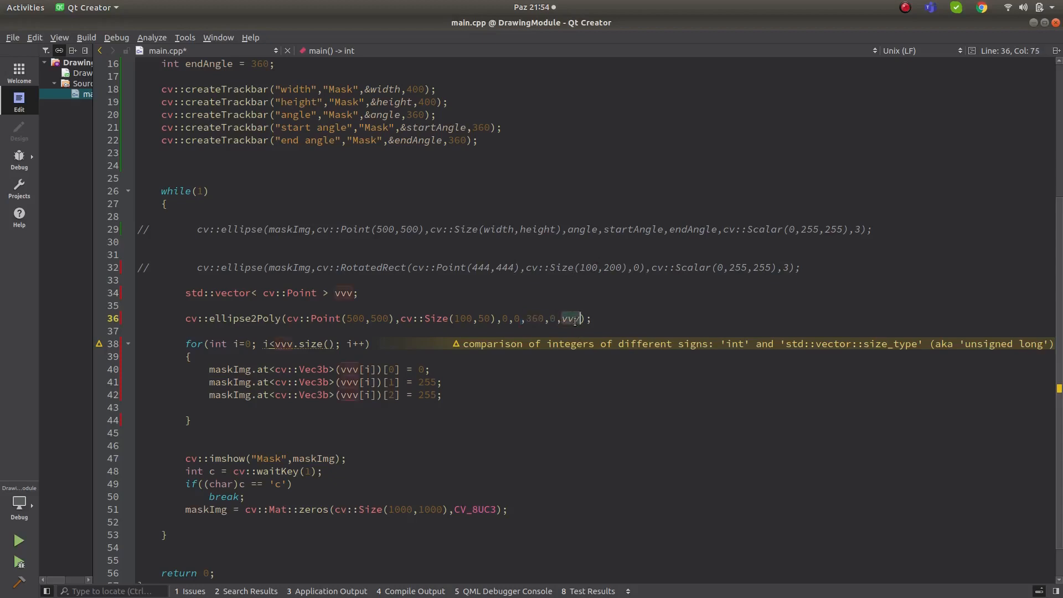
click(344, 292)
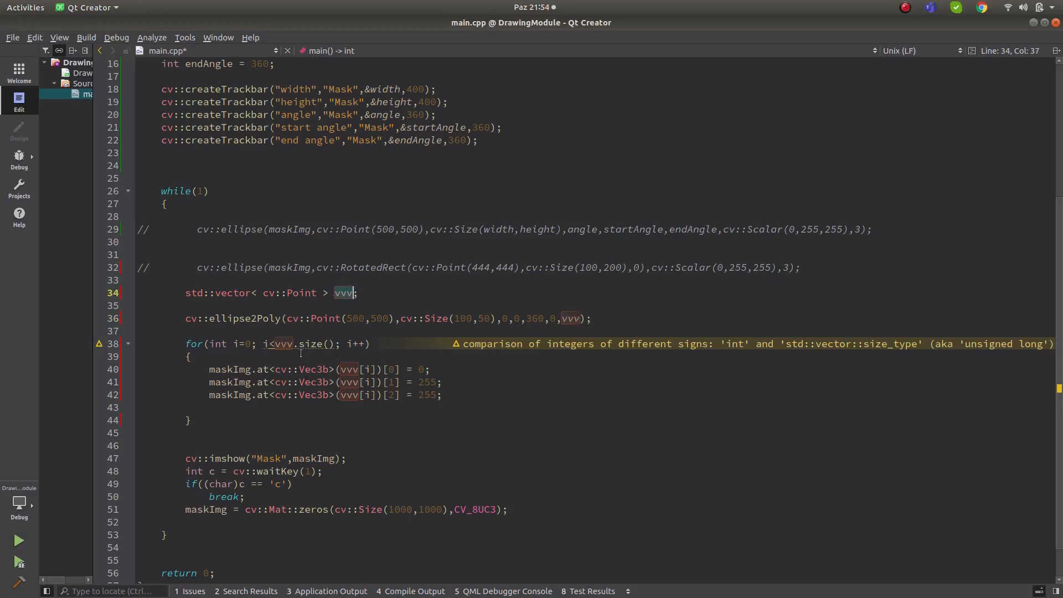
click(218, 343)
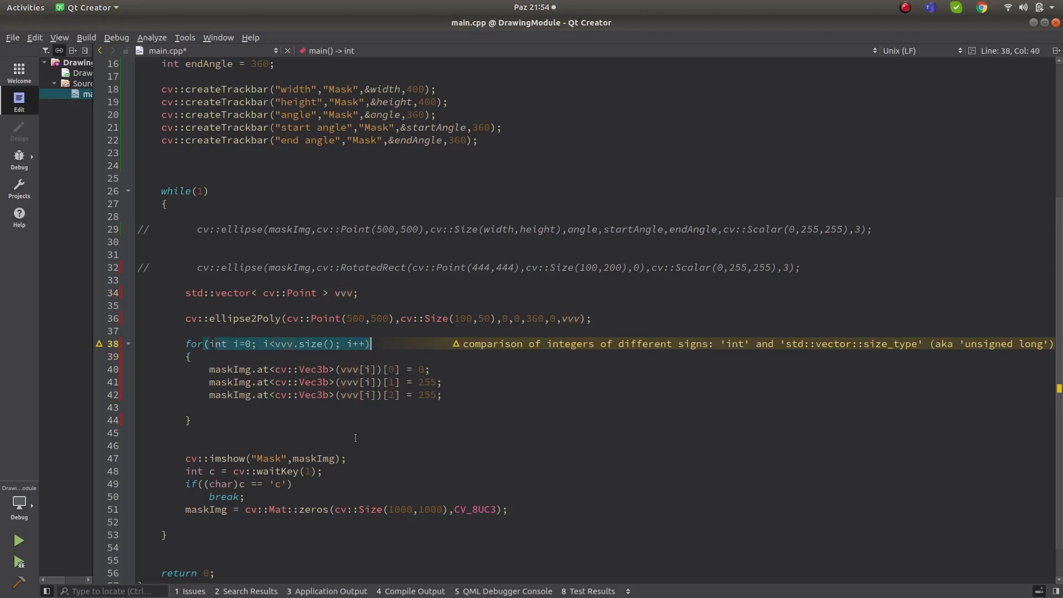
Rebuild, then delete the stray 'r' on line 45 causing the build errors.
key(ctrl+s)
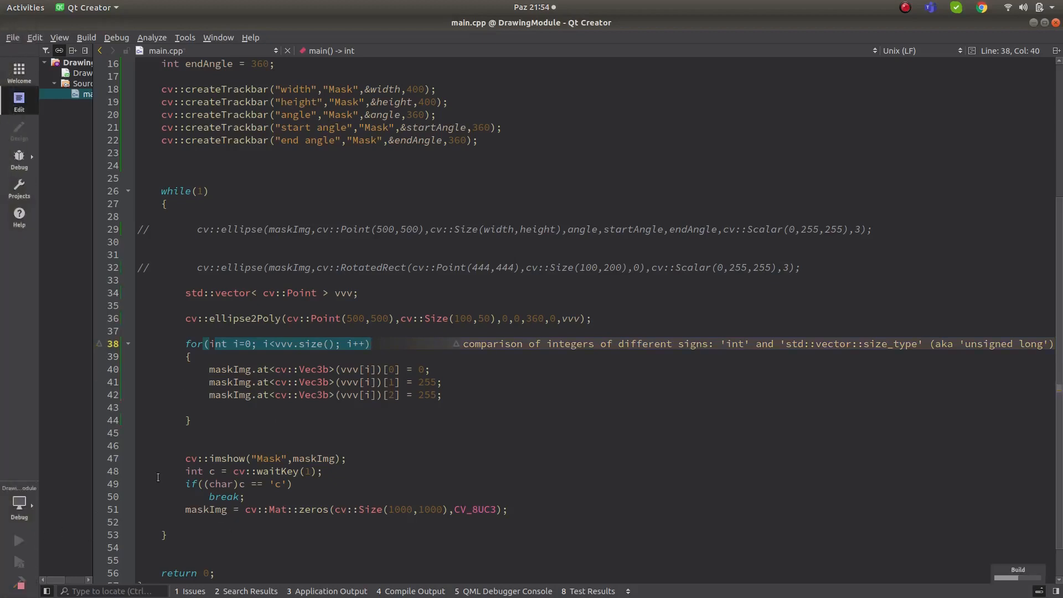
click(18, 540)
text(r)
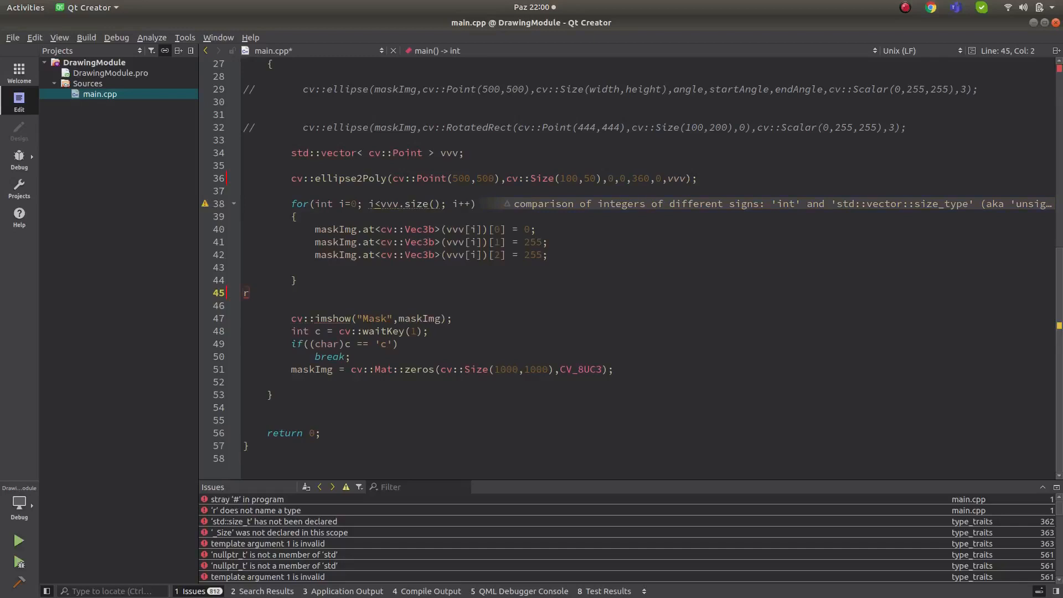
scroll(up, 3)
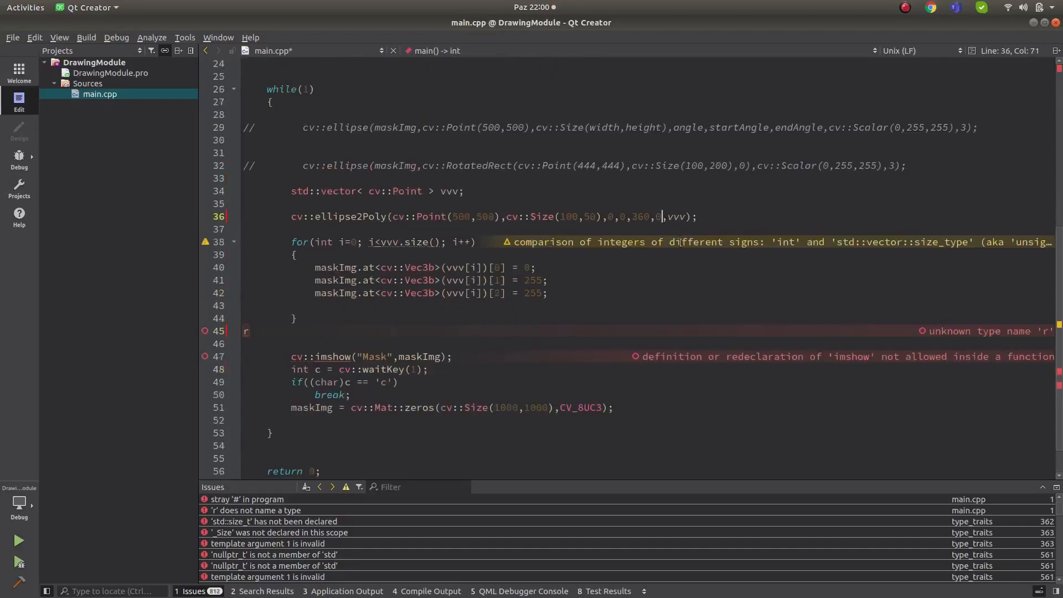
key(Backspace)
text(1)
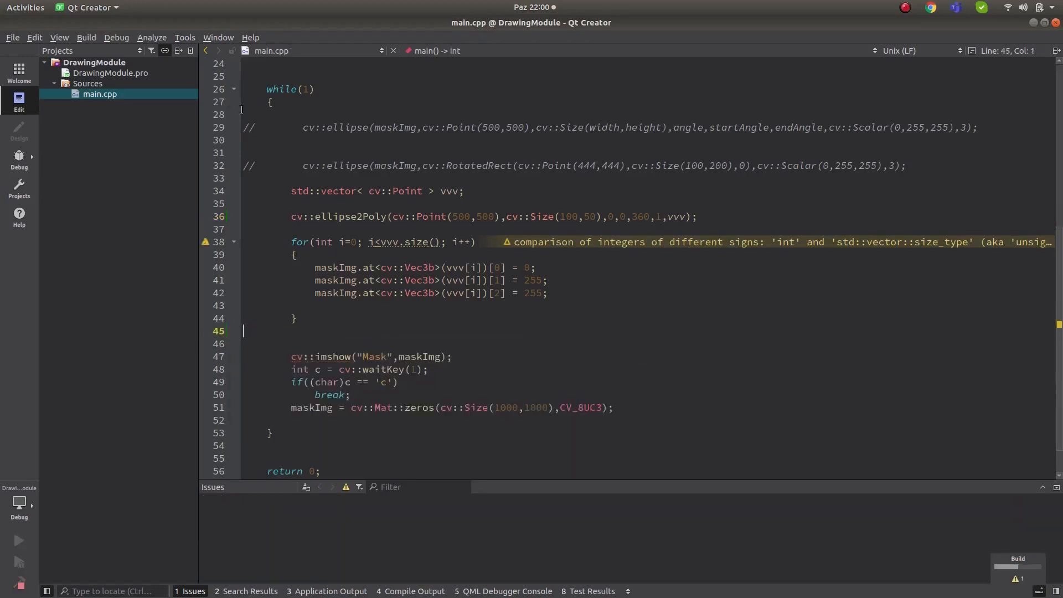
Set the ellipse2Poly step angle to 20 and run the dotted-ellipse version.
click(18, 540)
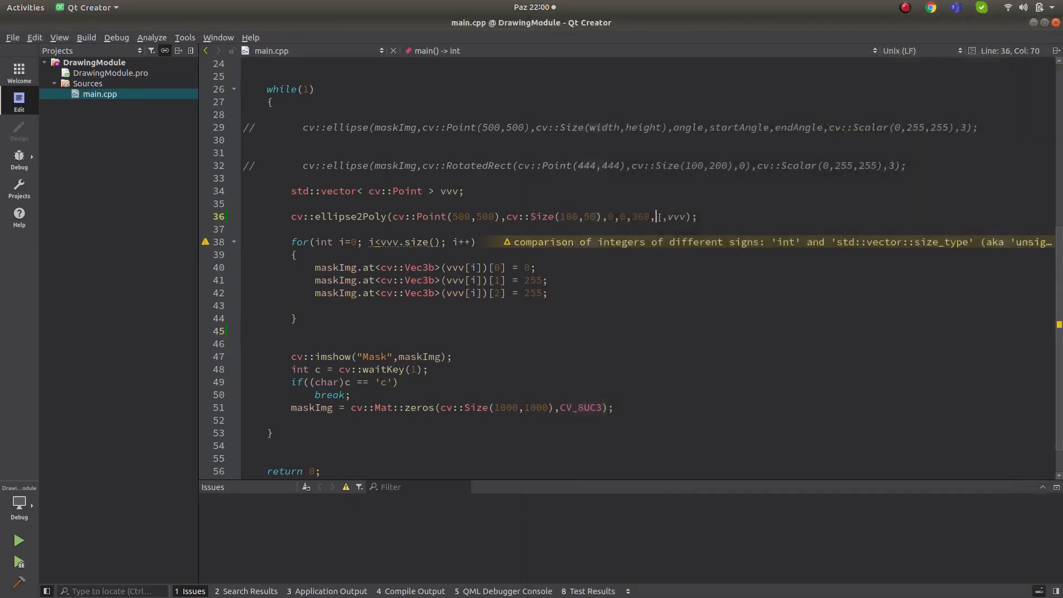
text(0)
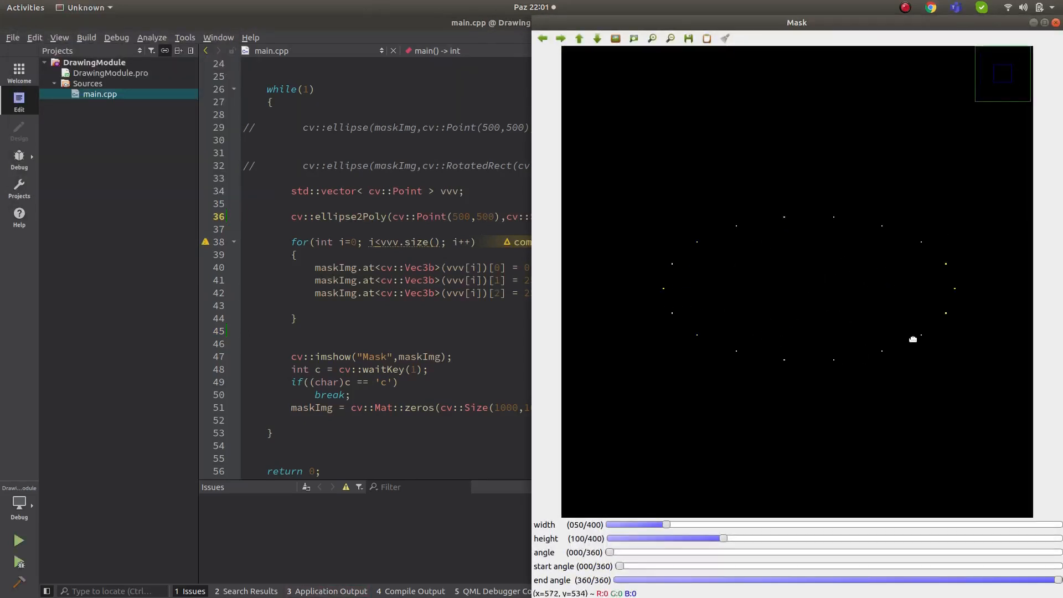
mouse_move(726, 270)
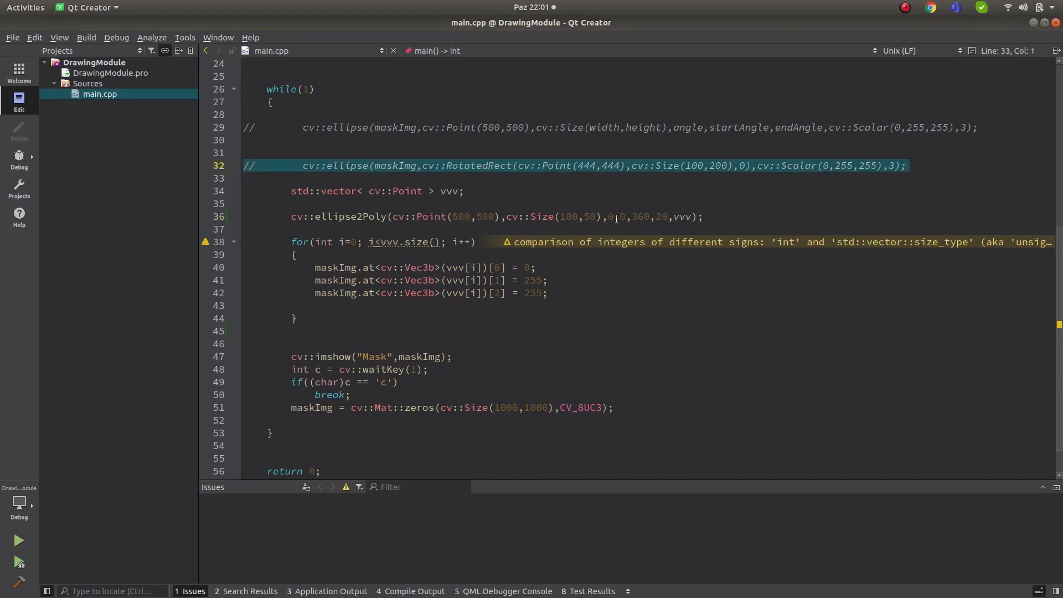
scroll(up, 3)
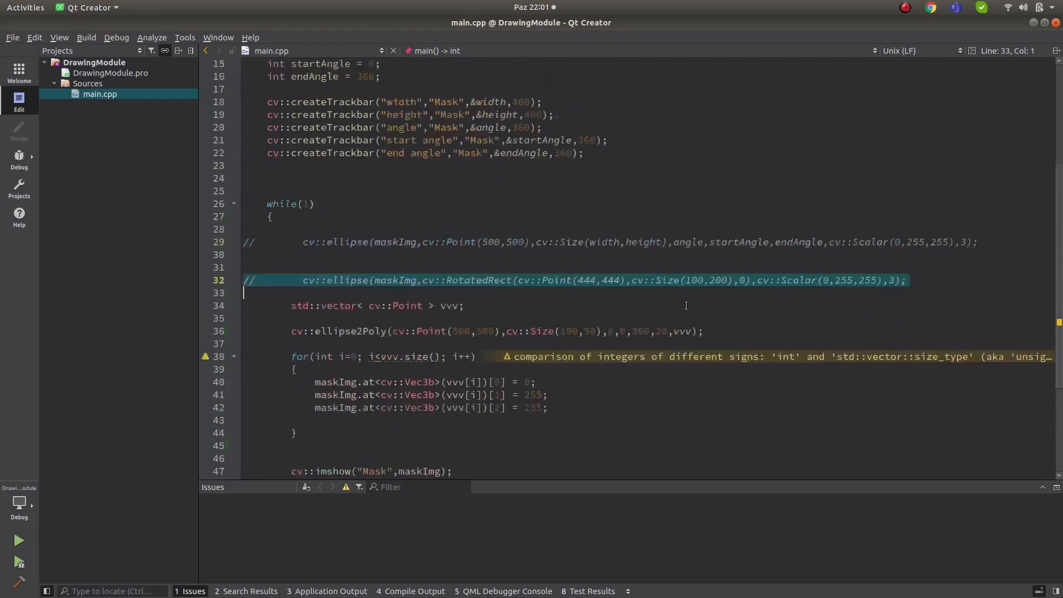
scroll(up, 3)
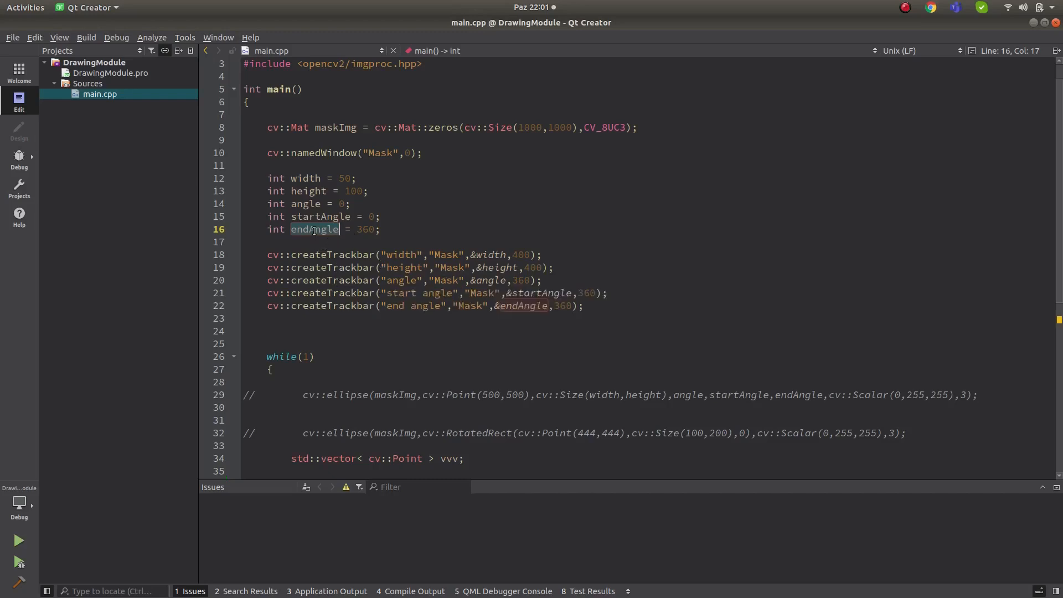
click(303, 203)
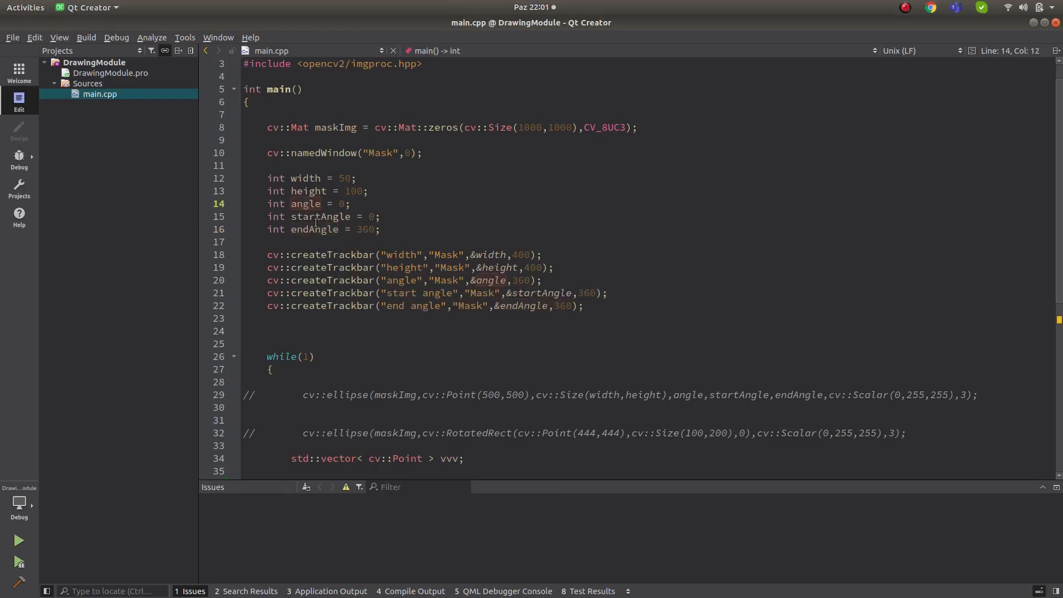
scroll(down, 3)
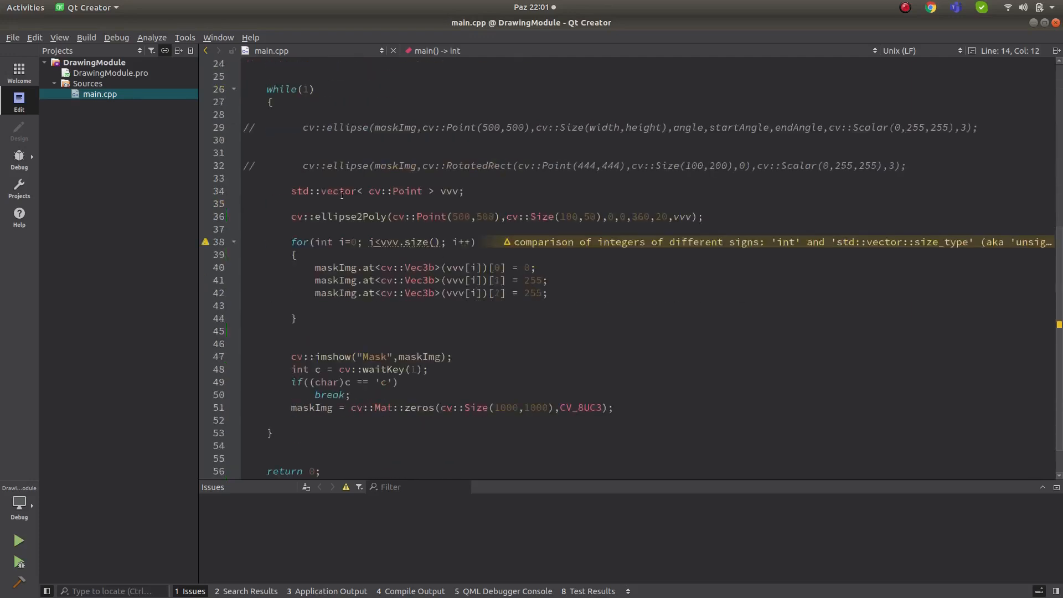
mouse_move(732, 185)
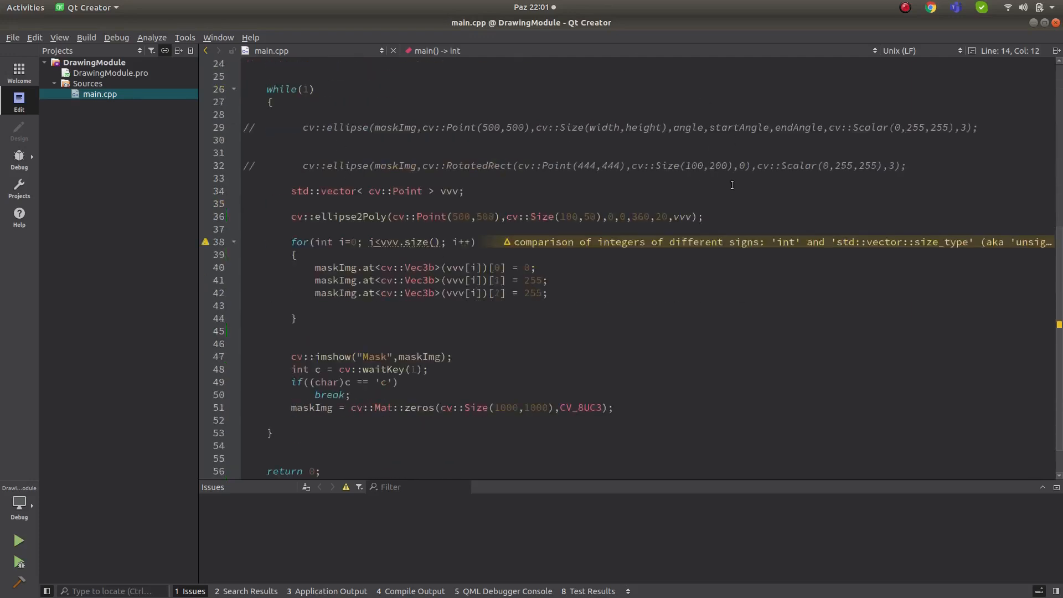